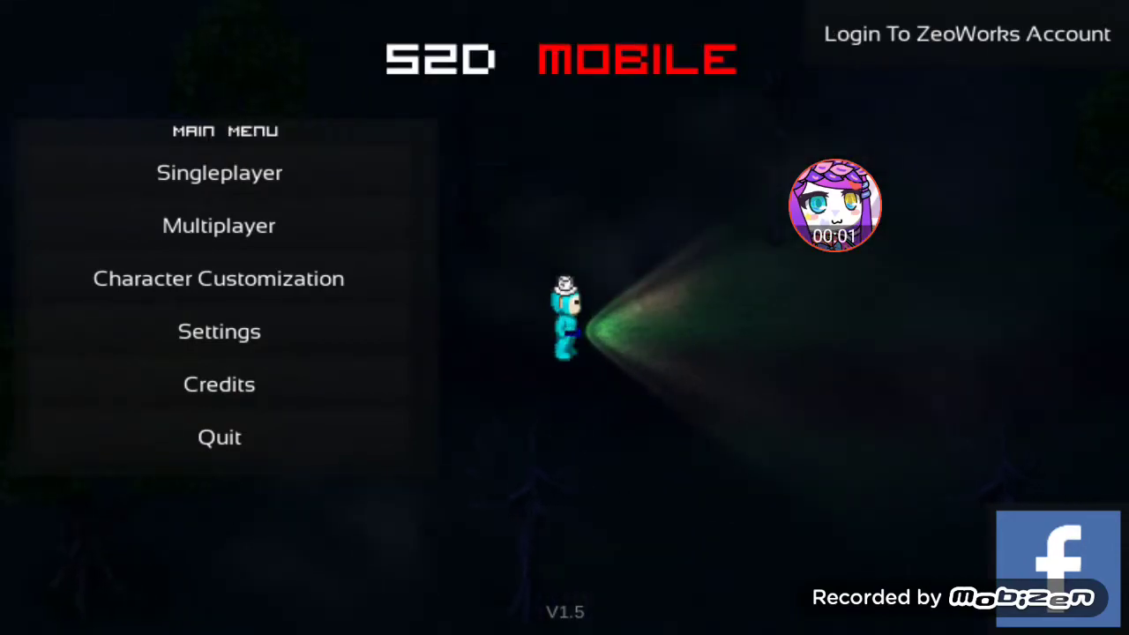
Start a Singleplayer game on the Outskirts Dawn map
click(219, 173)
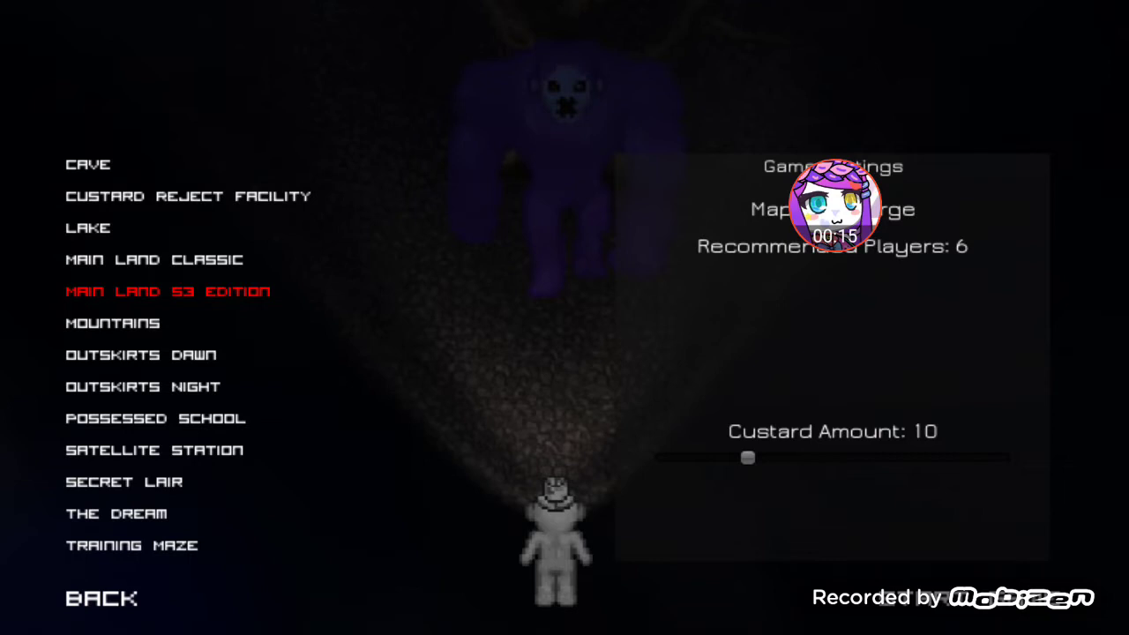
click(141, 355)
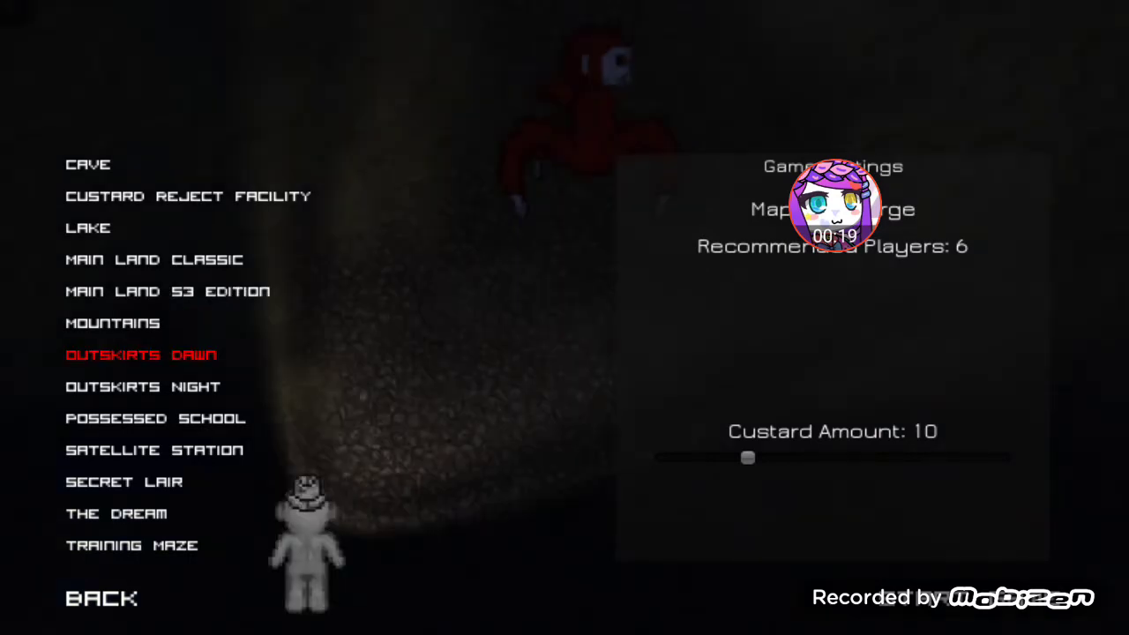
click(141, 387)
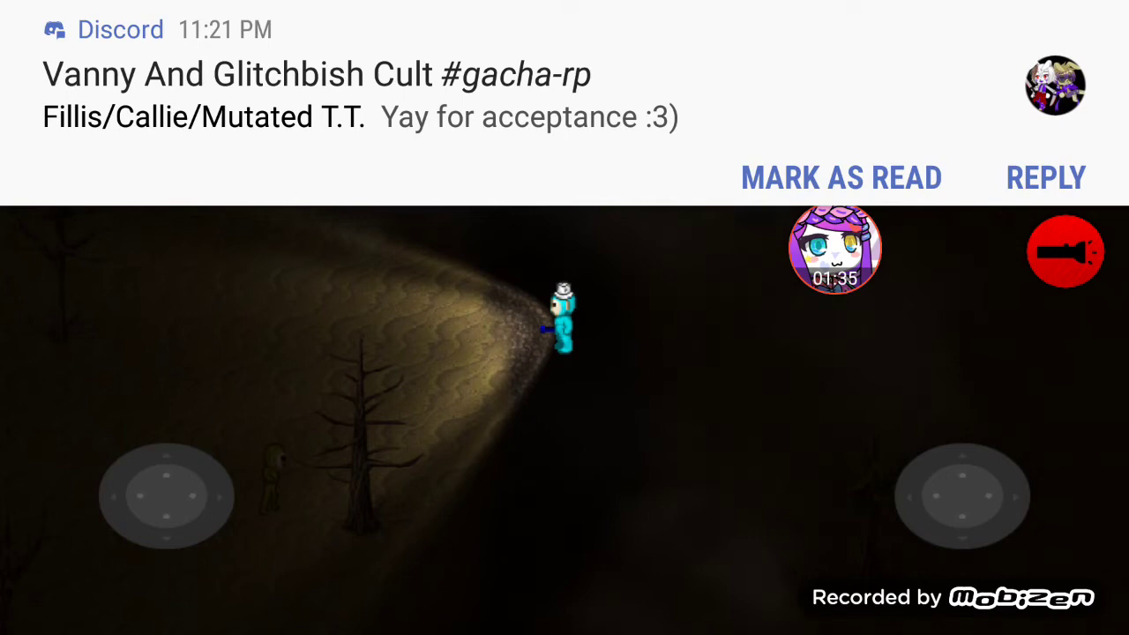
Reply 'Im recording Slendytubbies' to the gacha-rp Discord chat and return to the match
click(1044, 176)
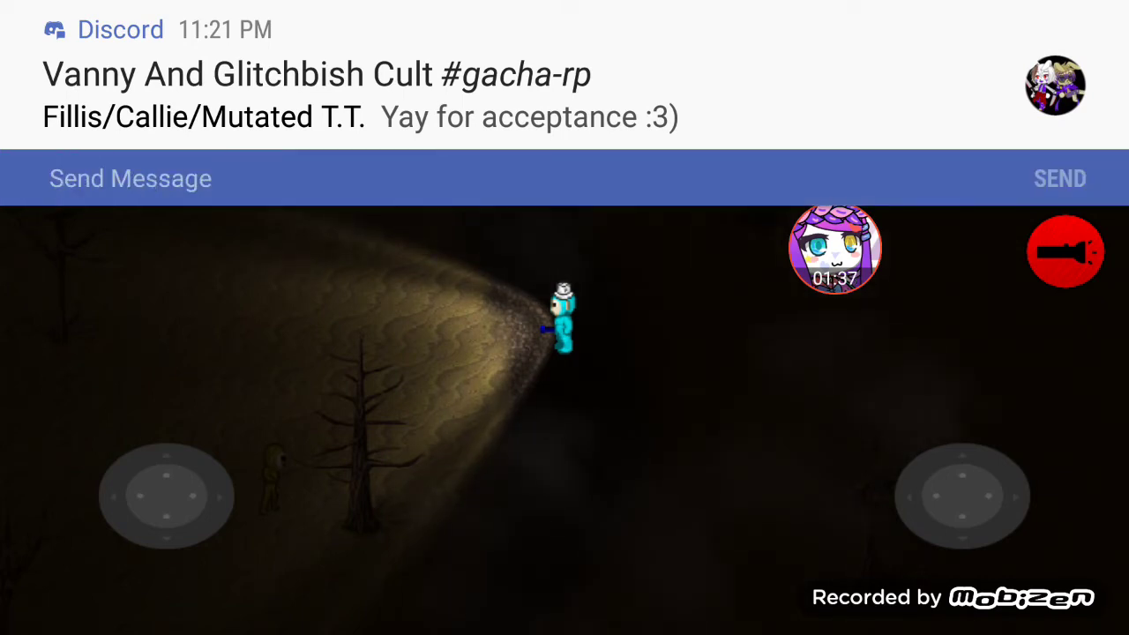
click(131, 178)
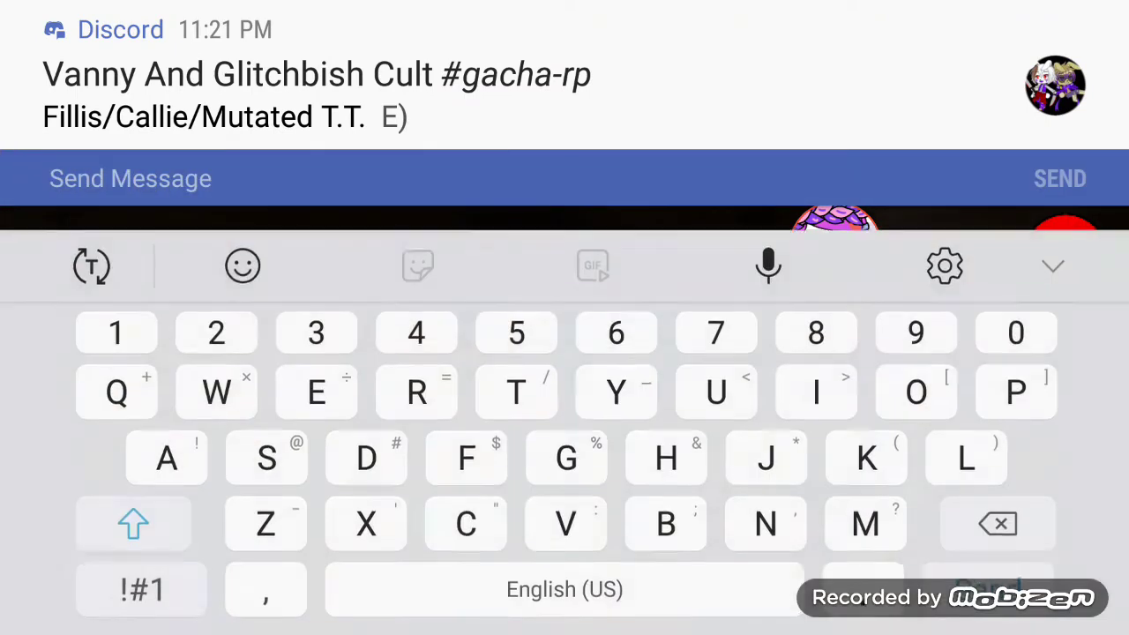
text(Im recording Slendytubbies)
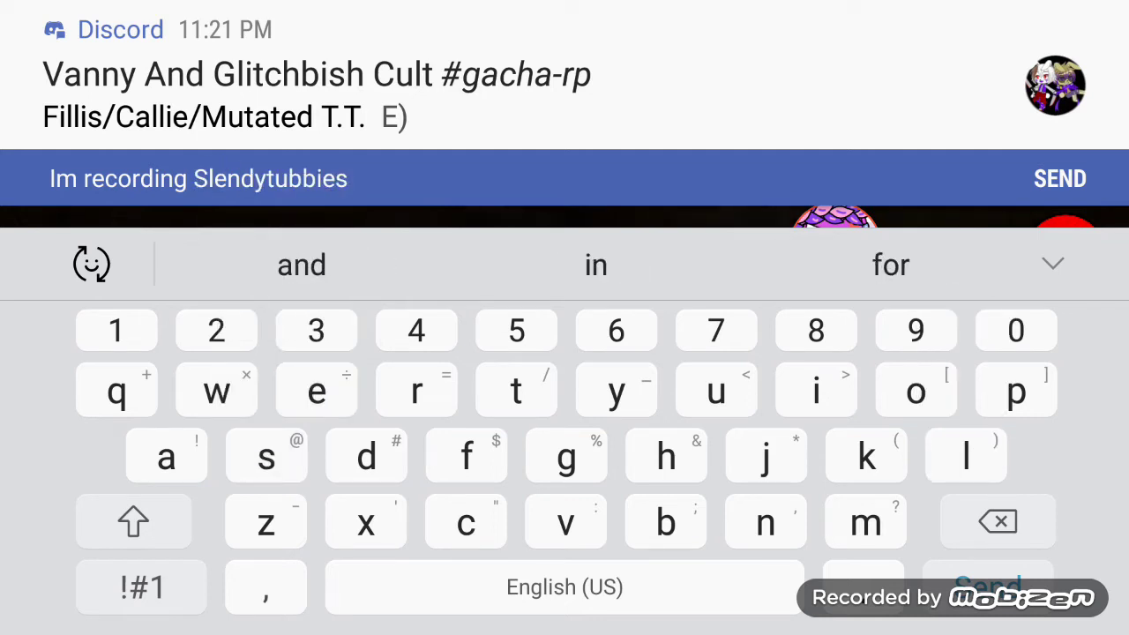
text(rn X)
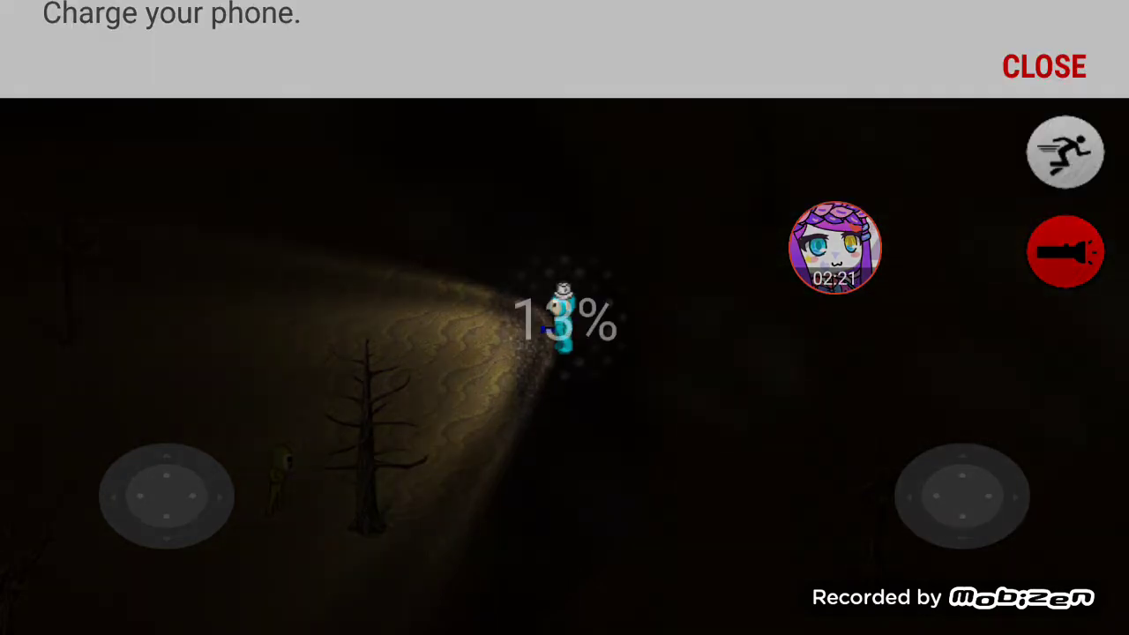
Dismiss the low-battery warning, wander the forest, then switch the flashlight off
click(1044, 67)
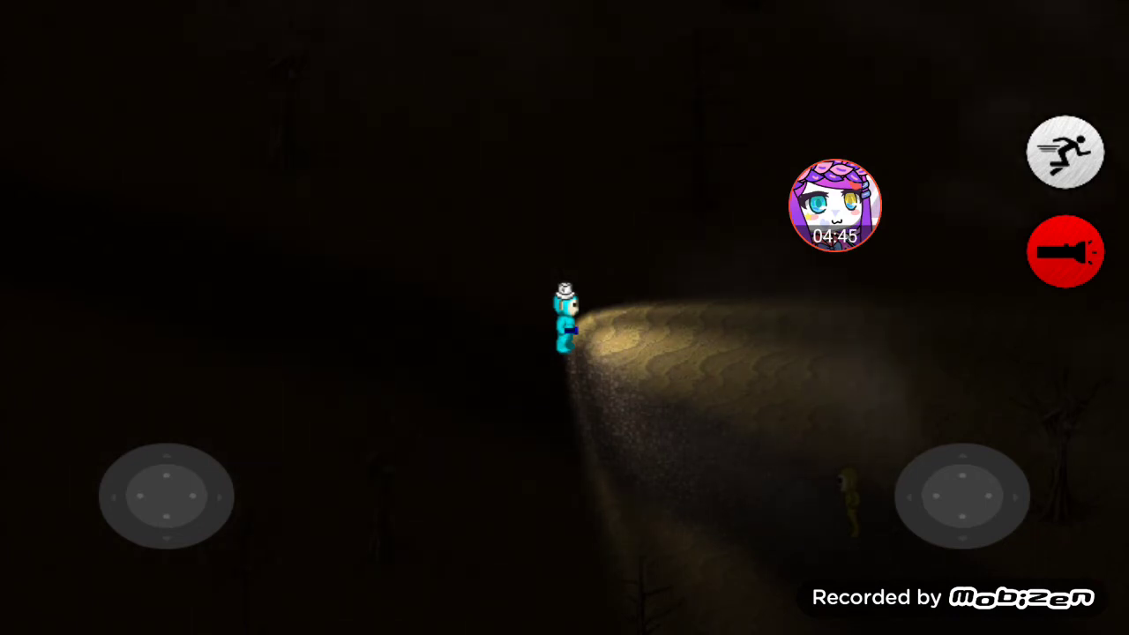
click(1065, 250)
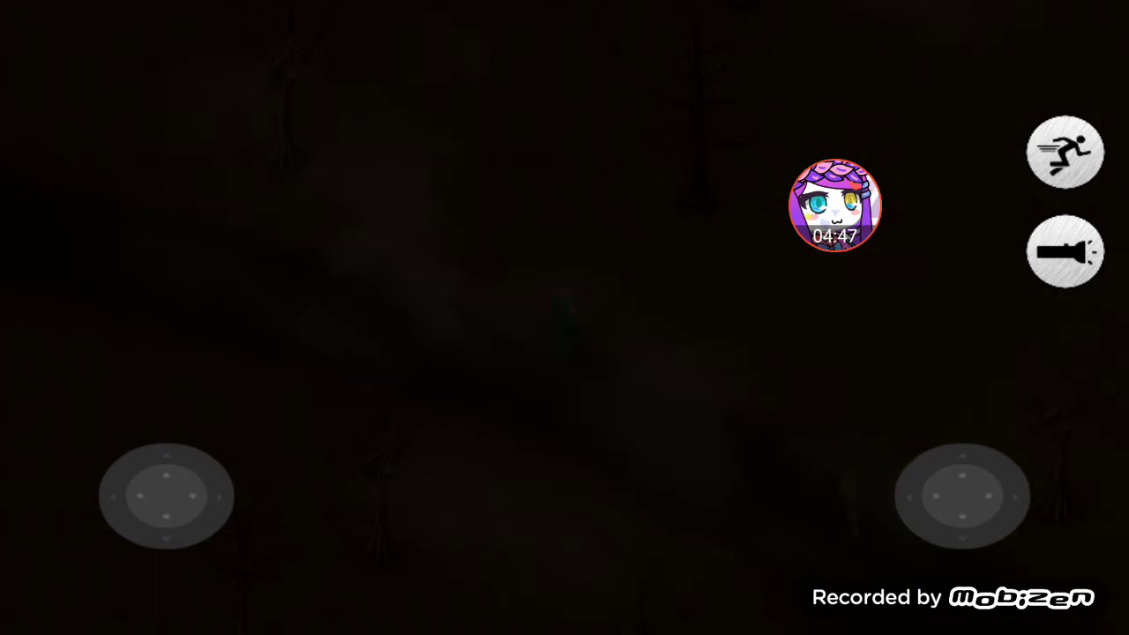
Switch the flashlight back on and bring up the Mobizen recording controls
click(1065, 250)
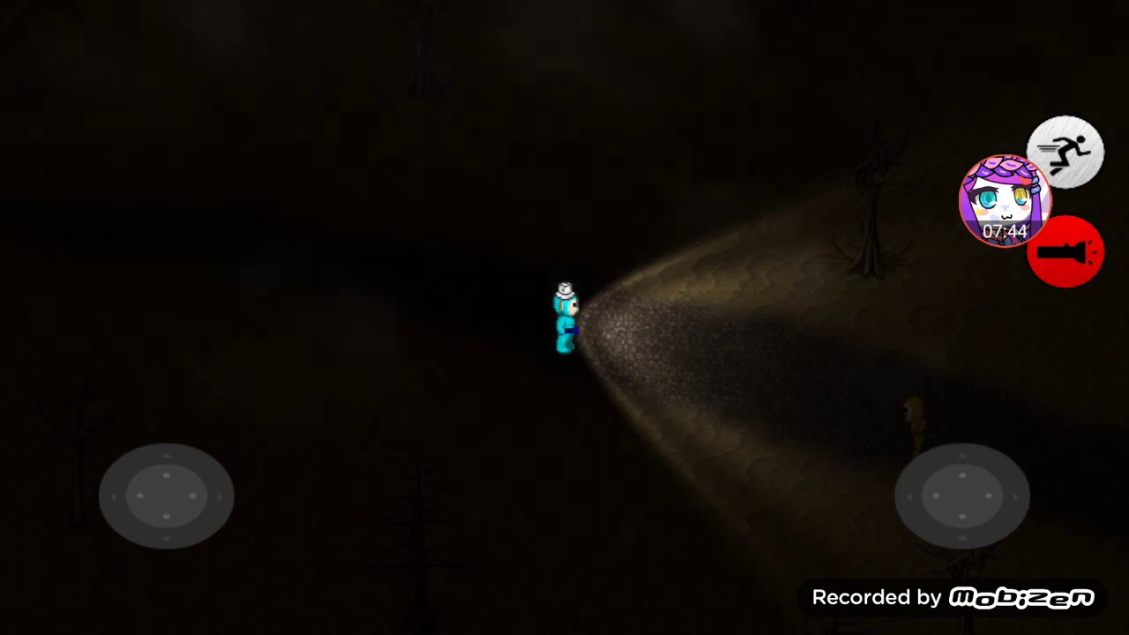
click(1004, 198)
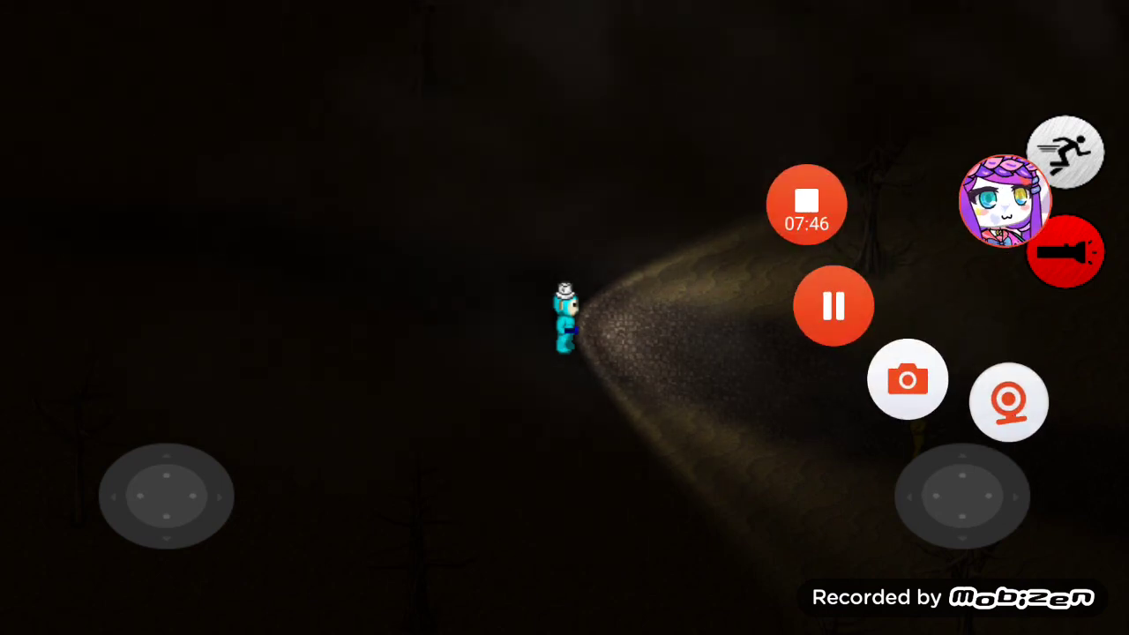